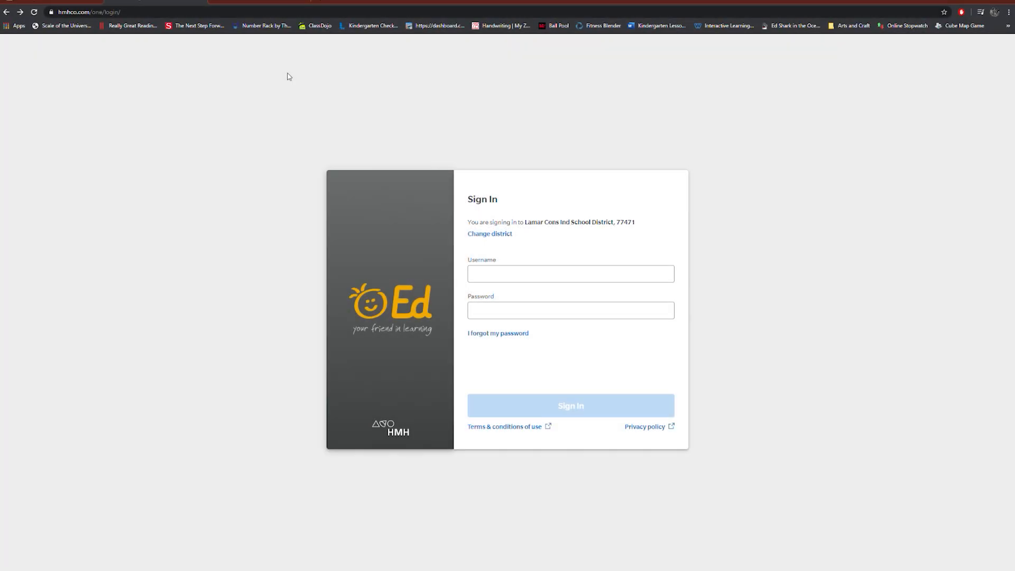
mouse_move(730, 234)
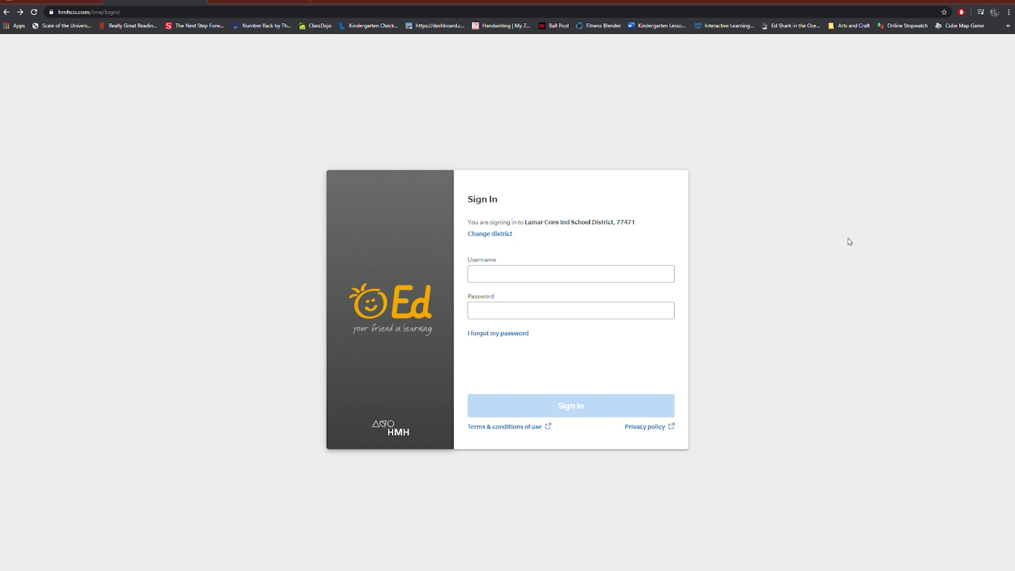
mouse_move(513, 251)
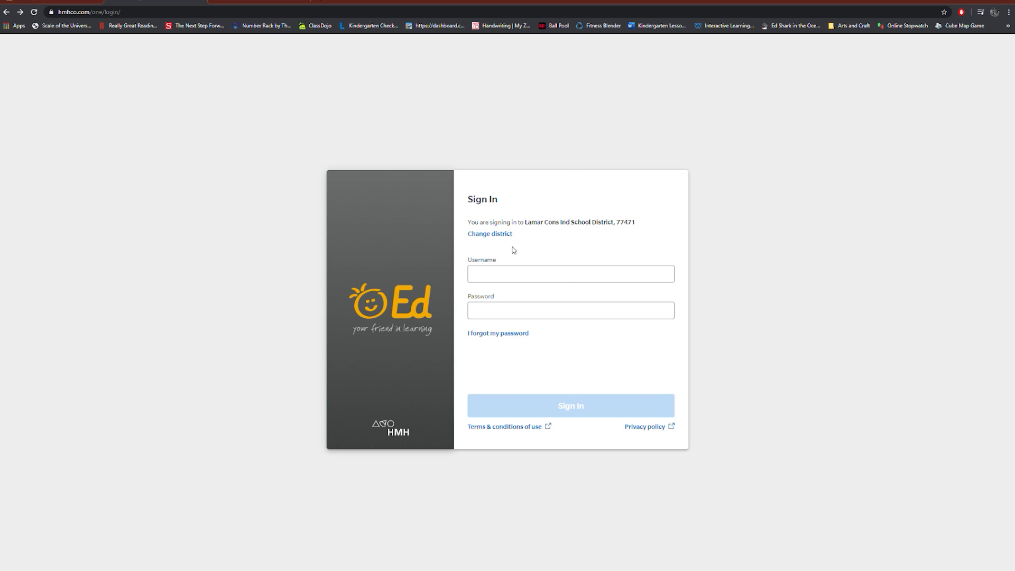
mouse_move(628, 232)
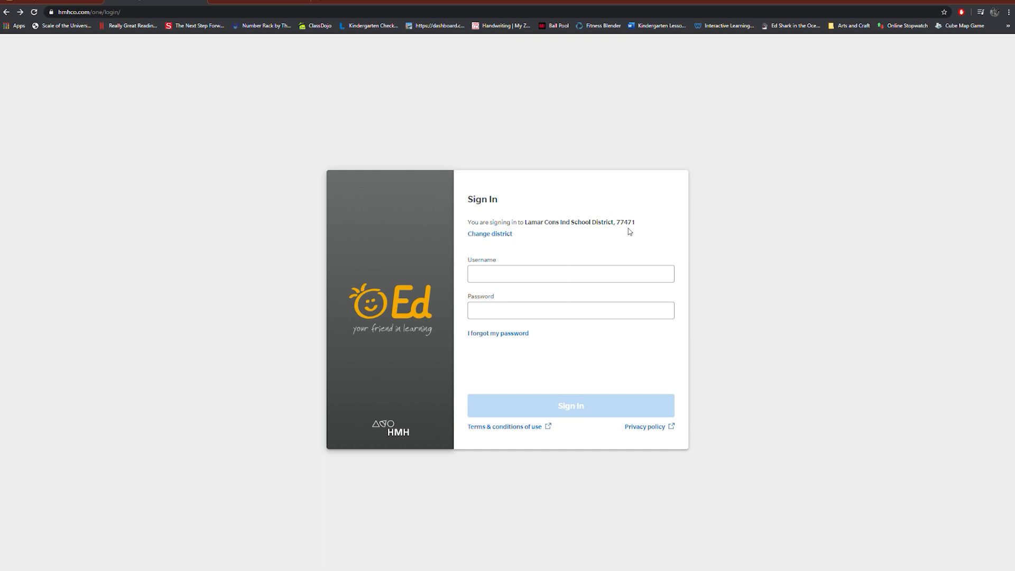
mouse_move(735, 219)
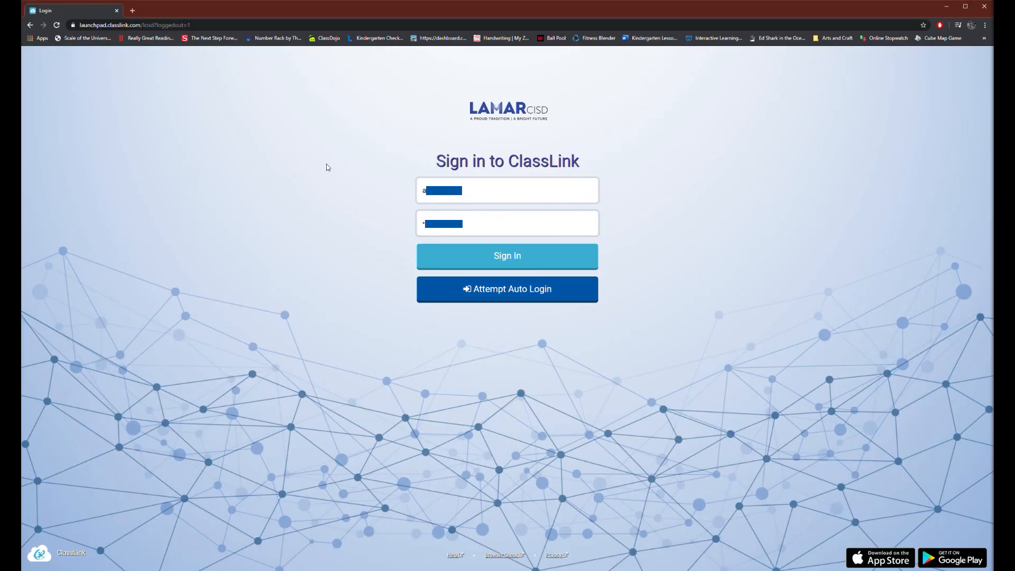
mouse_move(417, 239)
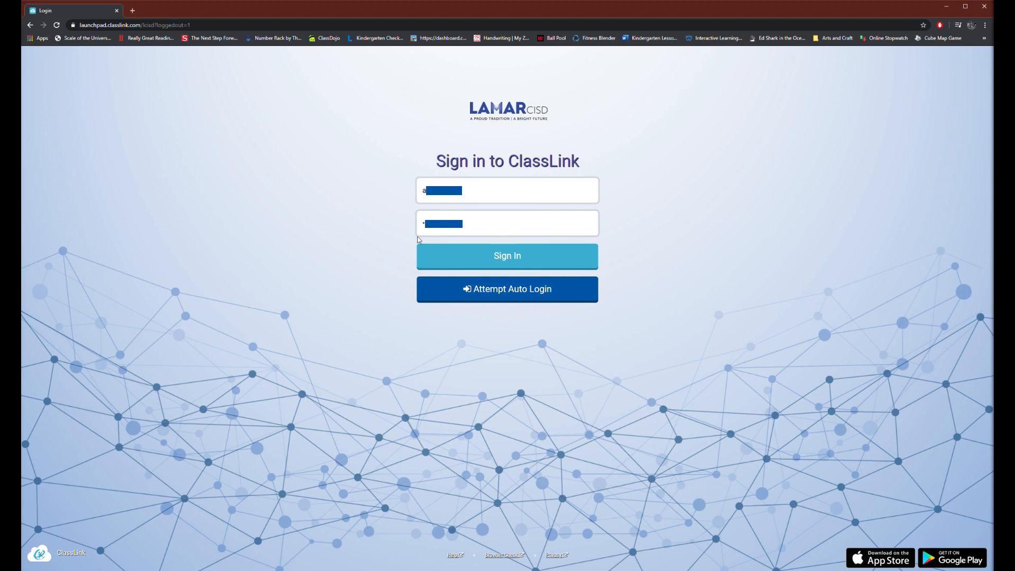
Sign in to ClassLink to reach the district My Apps dashboard
click(507, 254)
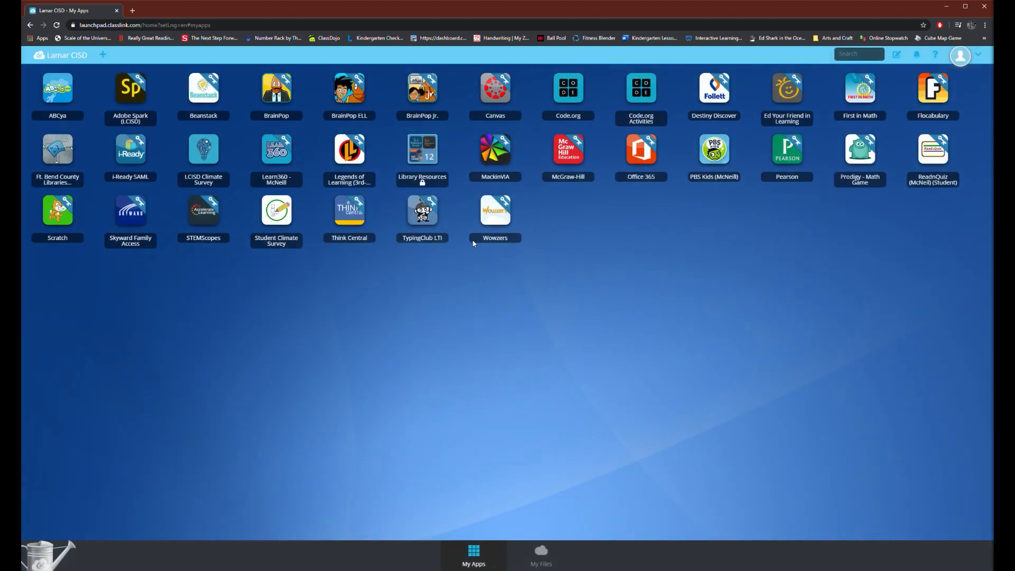
mouse_move(176, 260)
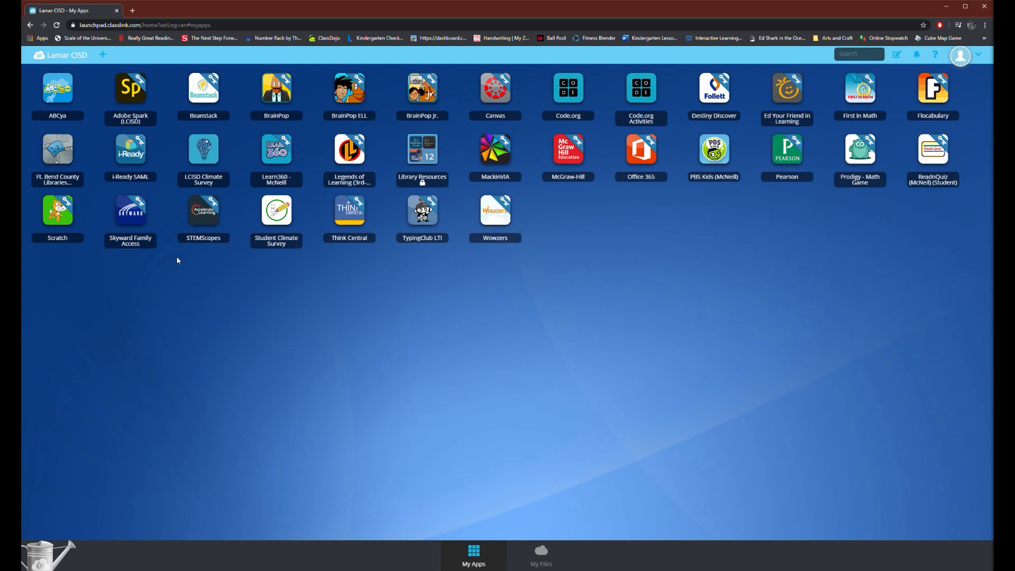
mouse_move(672, 206)
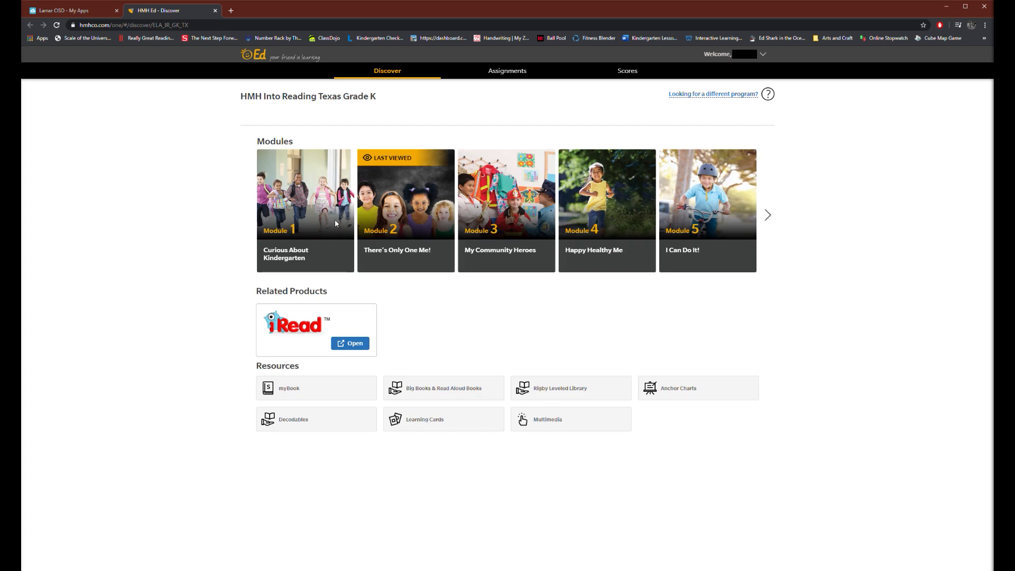
mouse_move(507, 72)
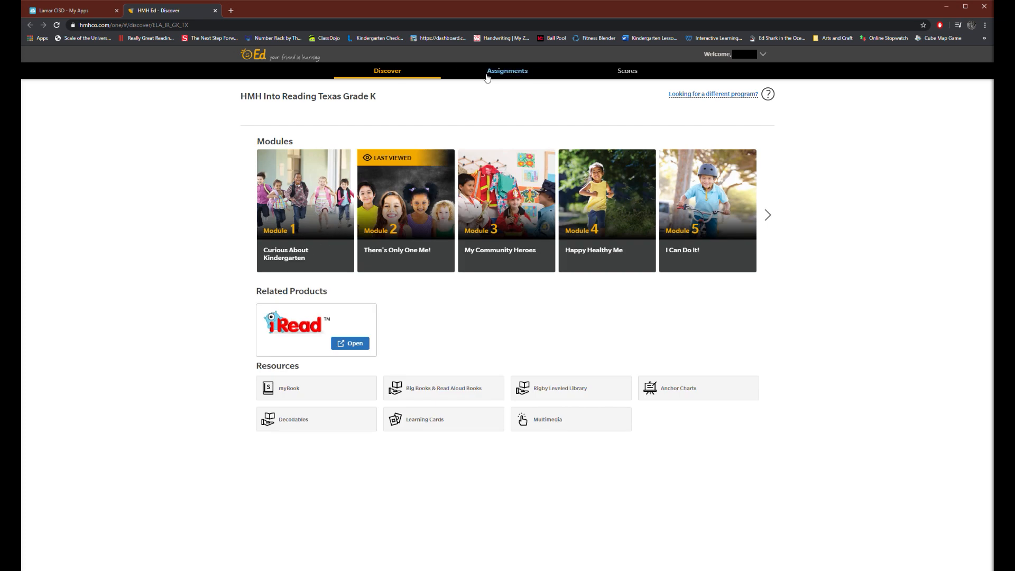
Go from the Discover page to the Assignments overview
click(507, 70)
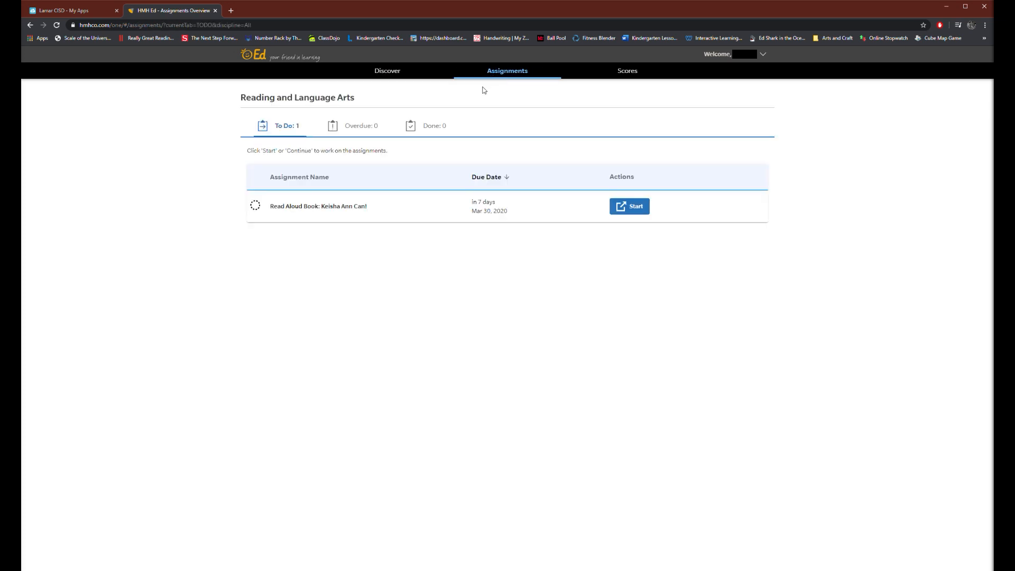
mouse_move(629, 206)
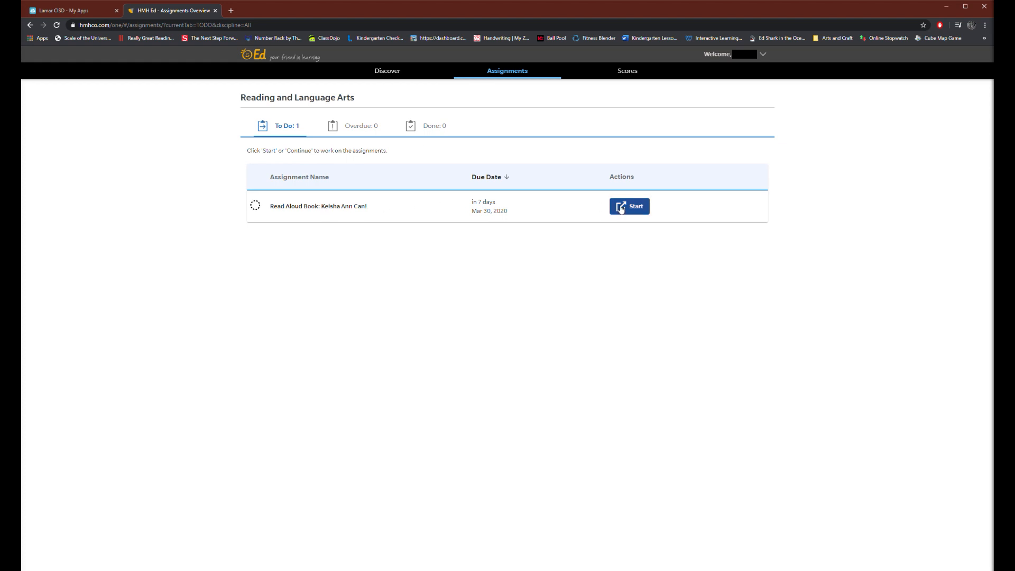
Start the 'Read Aloud Book: Keisha Ann Can!' assignment
click(628, 206)
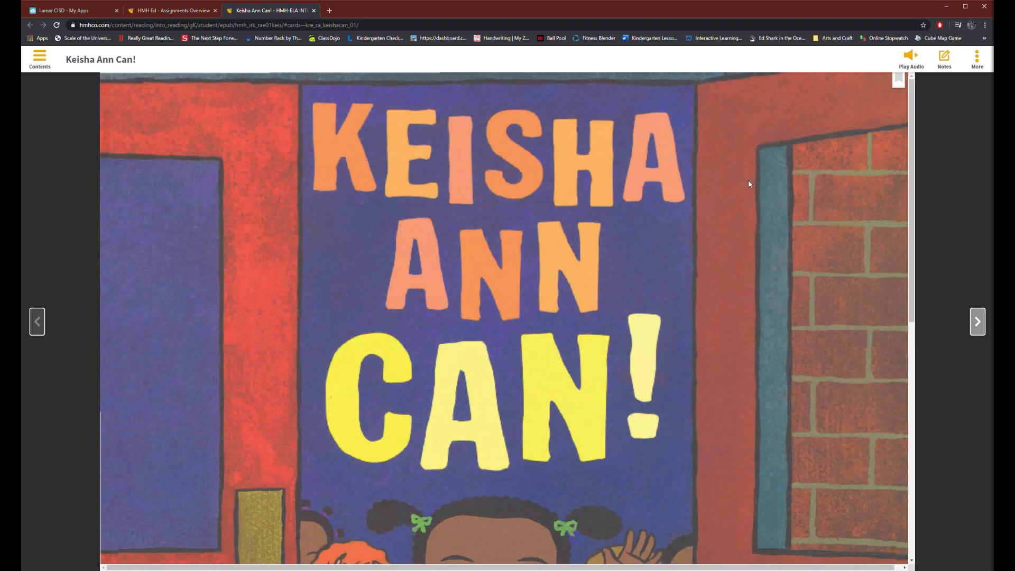
mouse_move(844, 153)
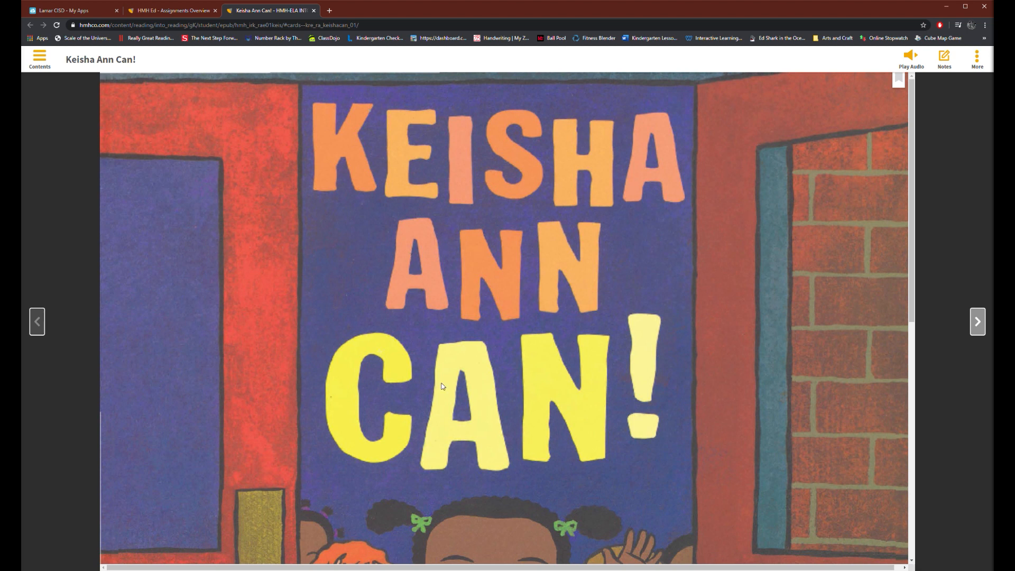
mouse_move(451, 363)
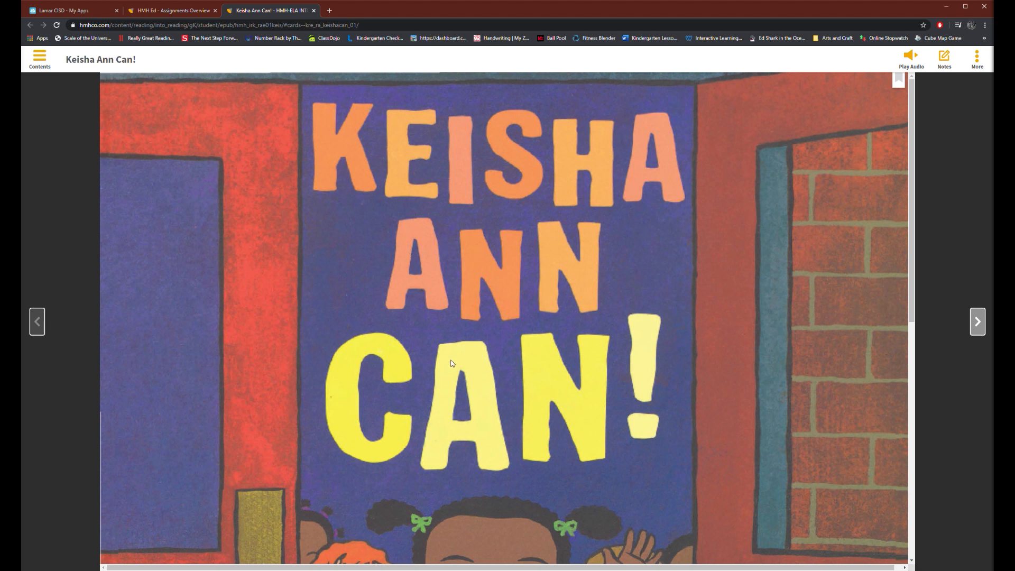
mouse_move(957, 74)
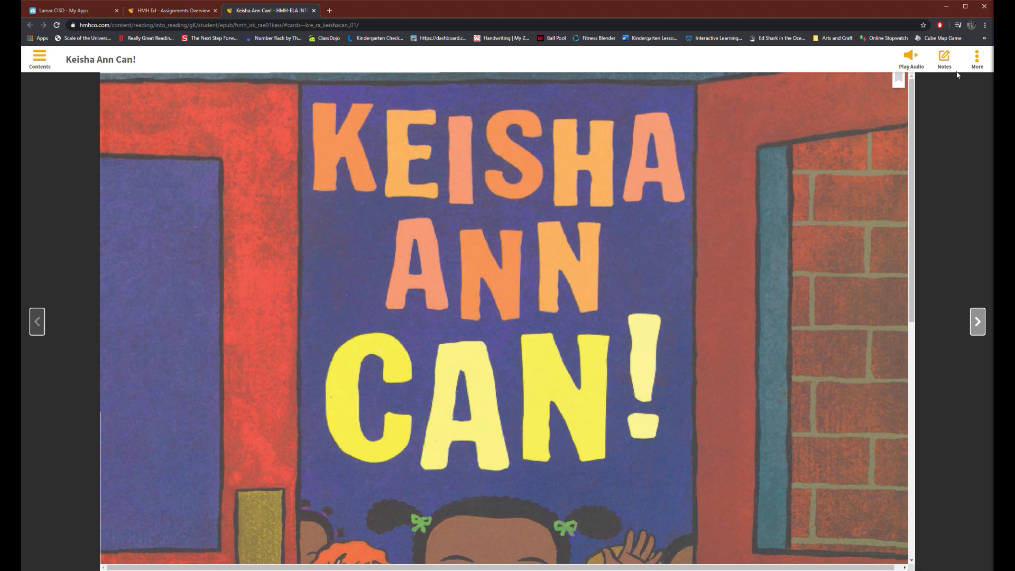
Page through Keisha Ann Can! with the read-aloud audio playing
click(977, 58)
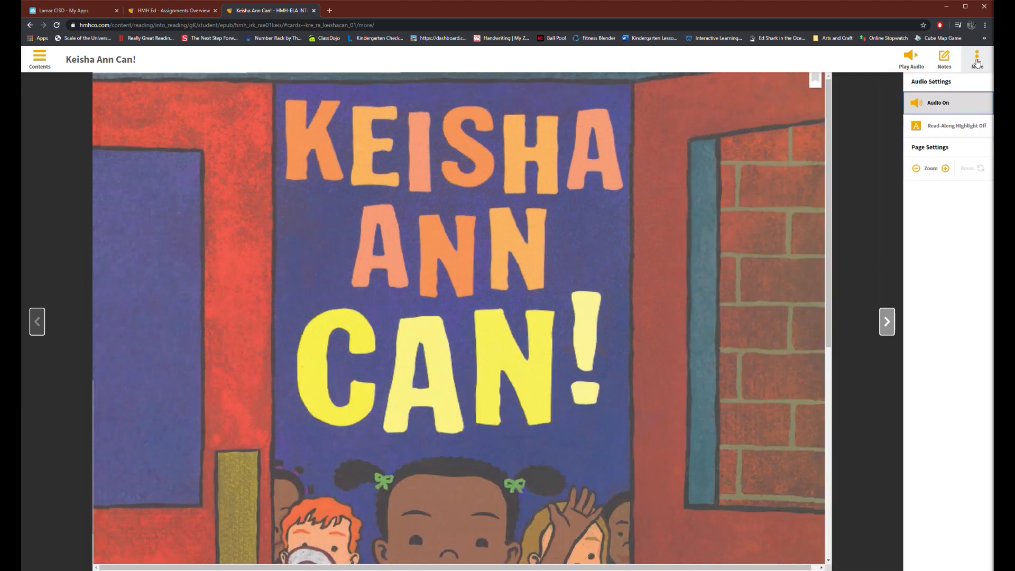
mouse_move(934, 128)
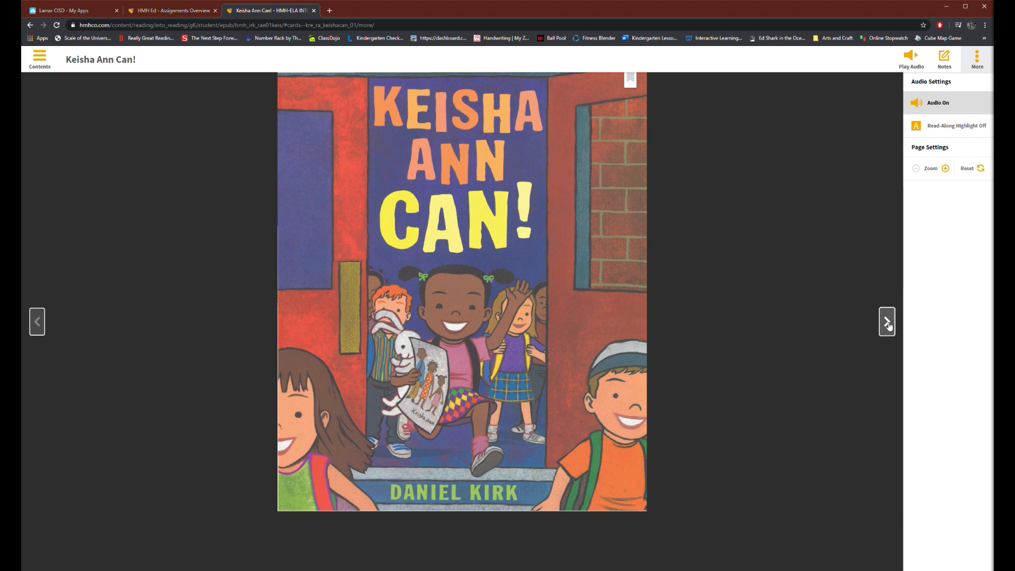
click(886, 320)
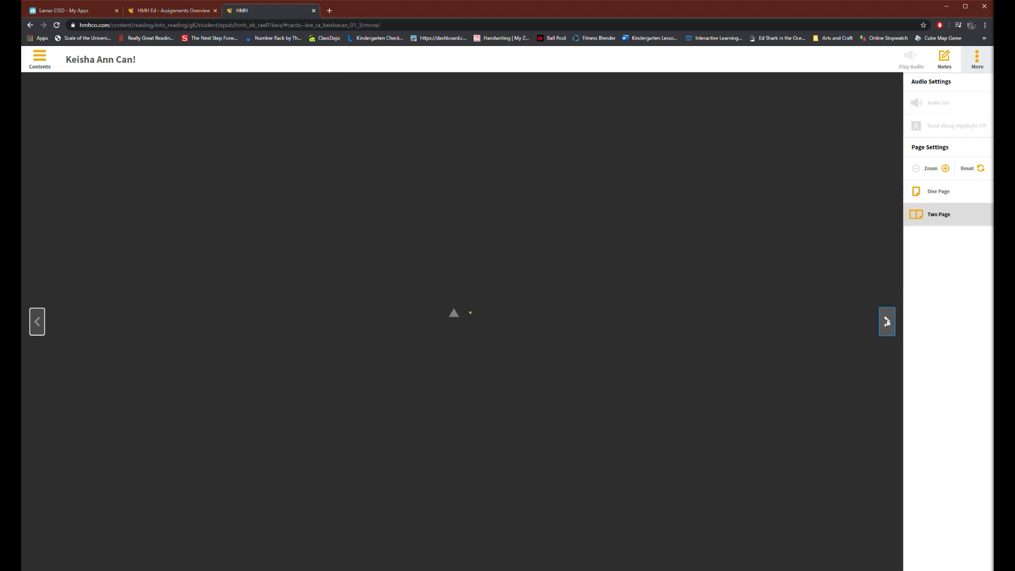
click(886, 322)
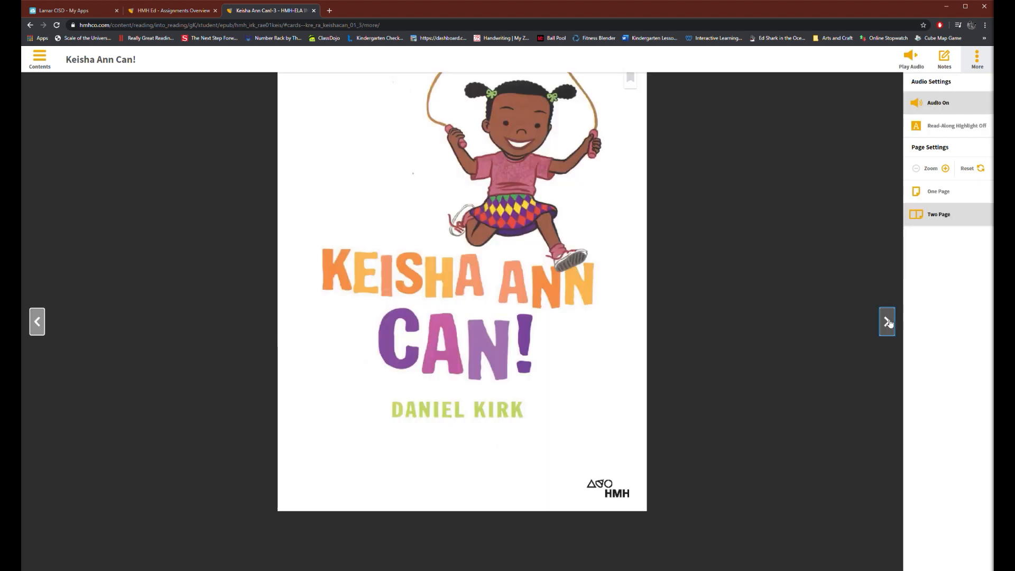
click(886, 322)
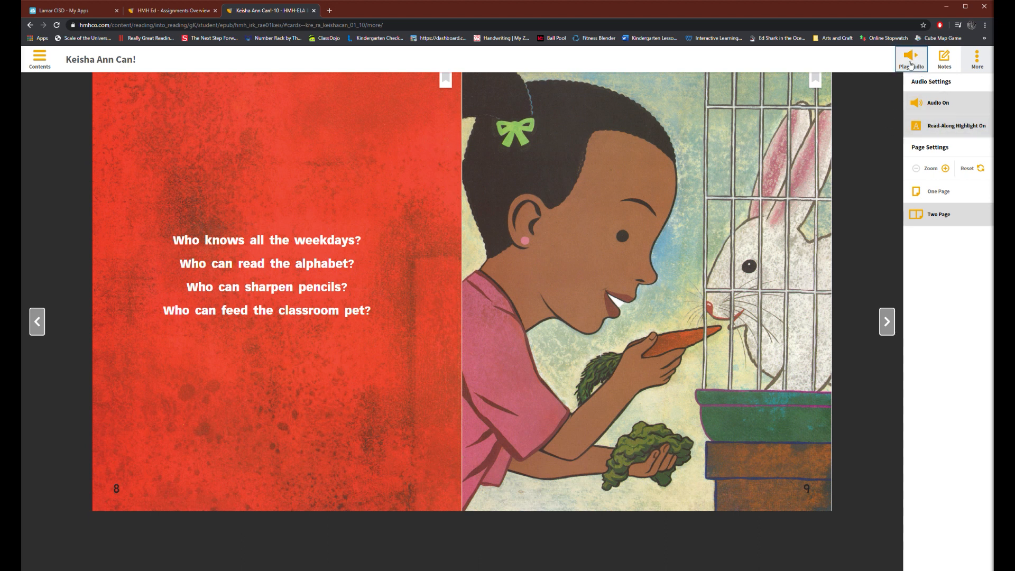
click(911, 59)
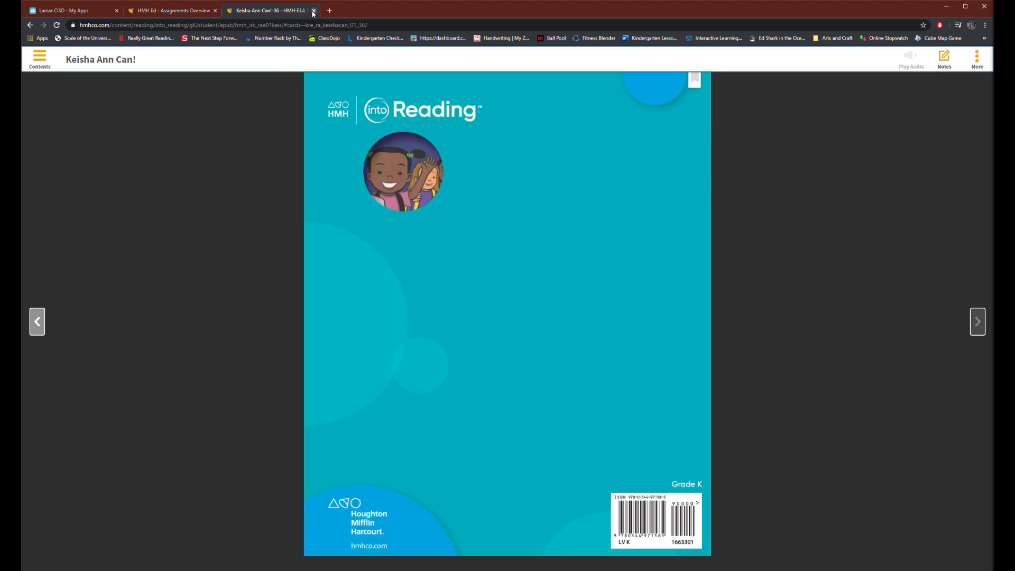
mouse_move(766, 191)
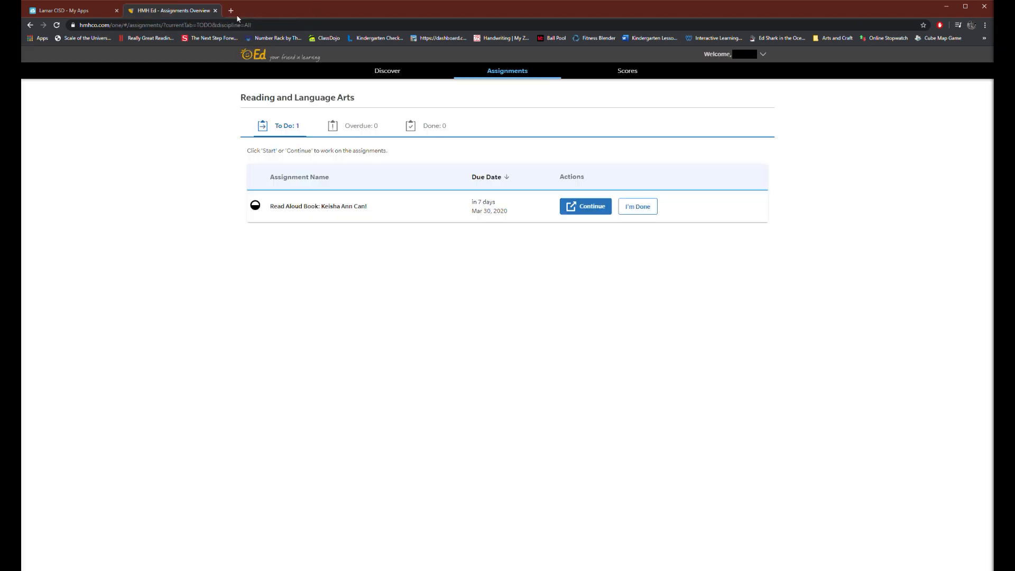
mouse_move(370, 104)
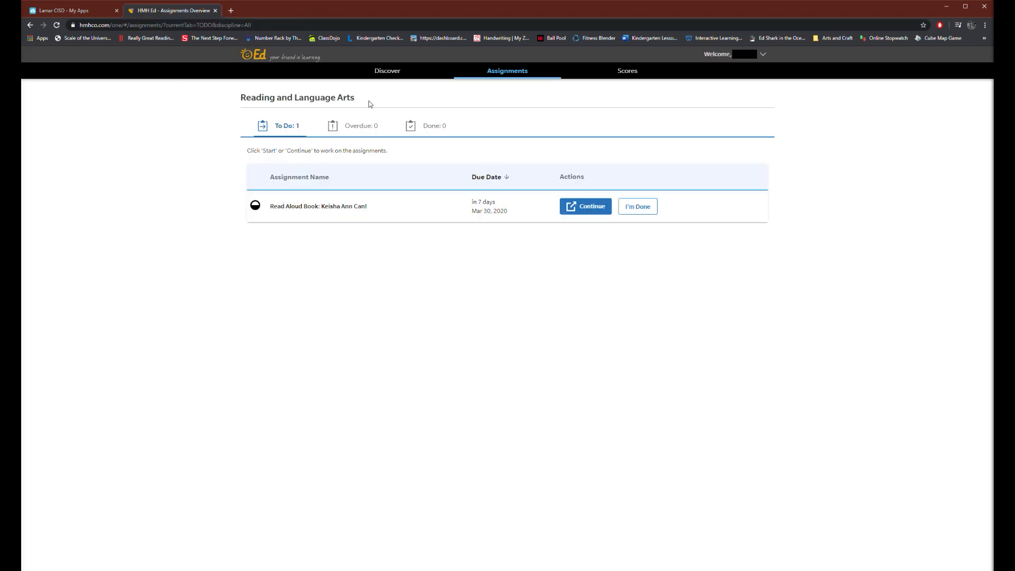
mouse_move(637, 206)
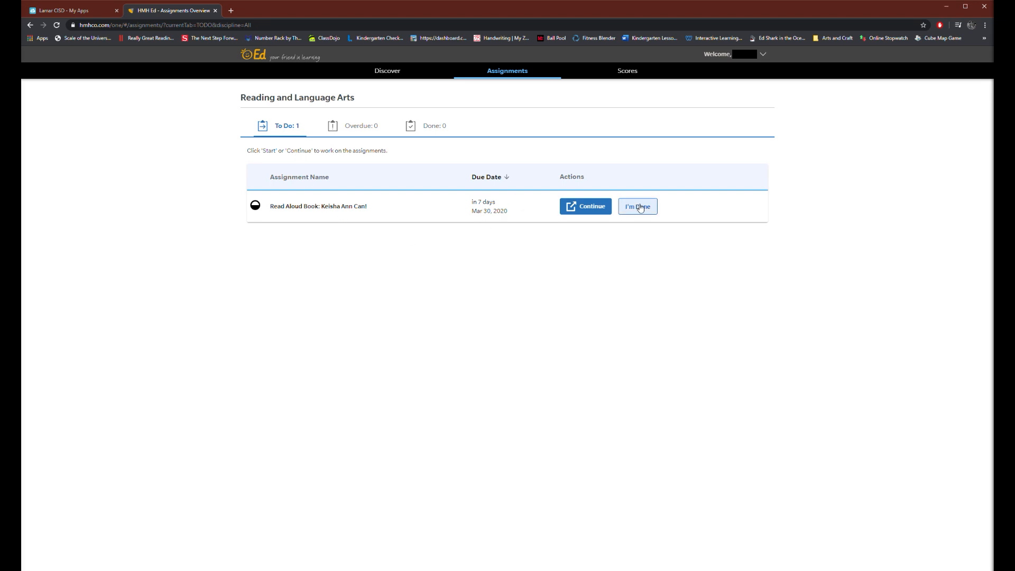
Mark the Keisha Ann Can! assignment as done
click(637, 206)
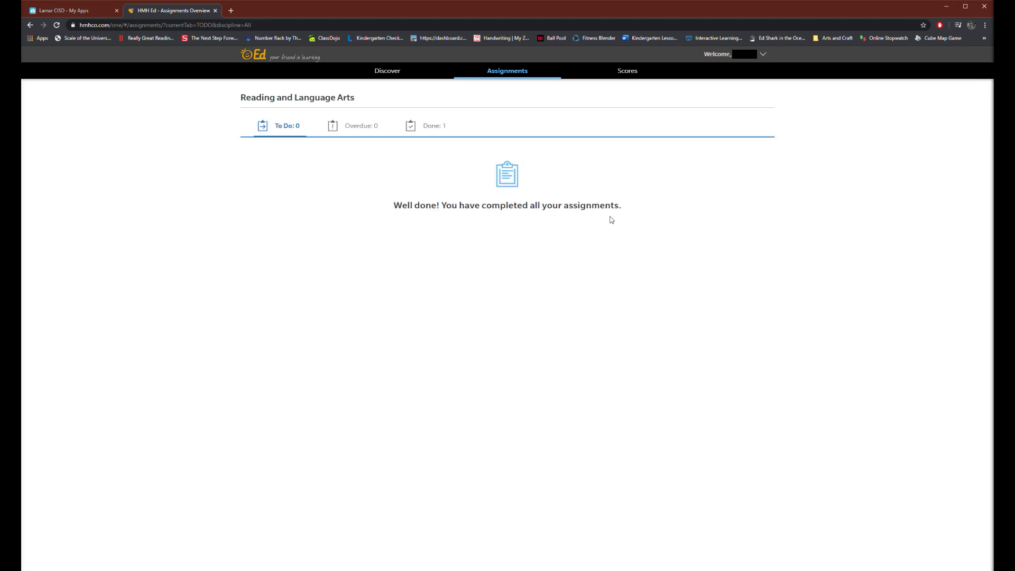
mouse_move(315, 124)
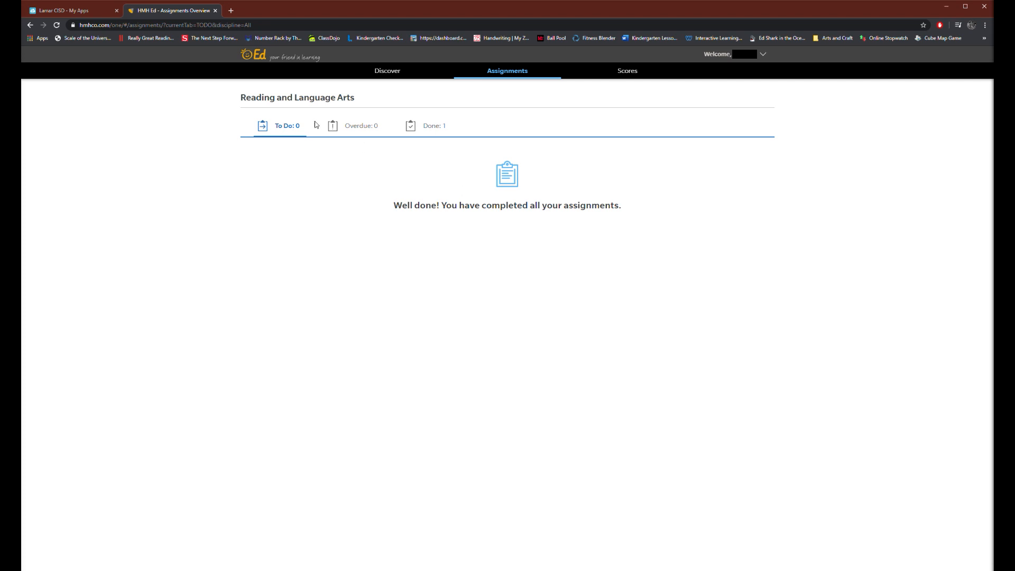